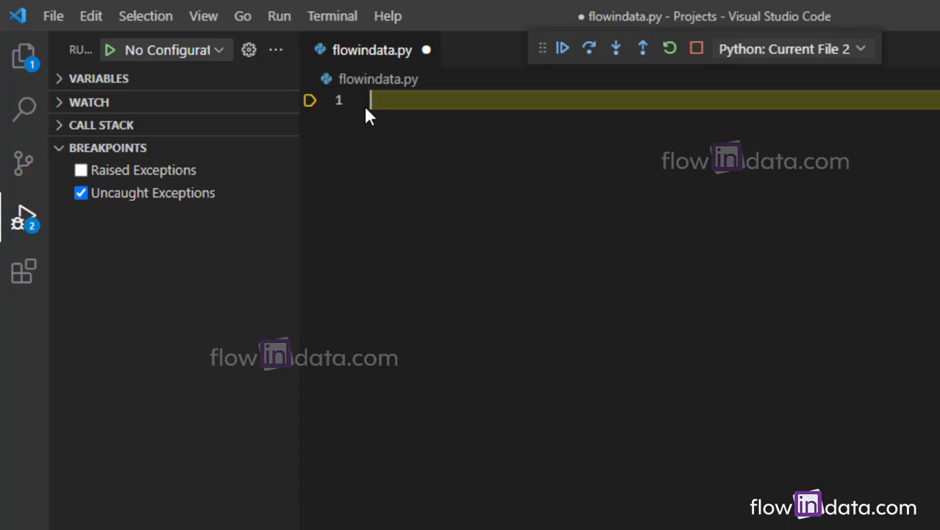
Step: Store the string "here i am" in a variable named str
type("str")
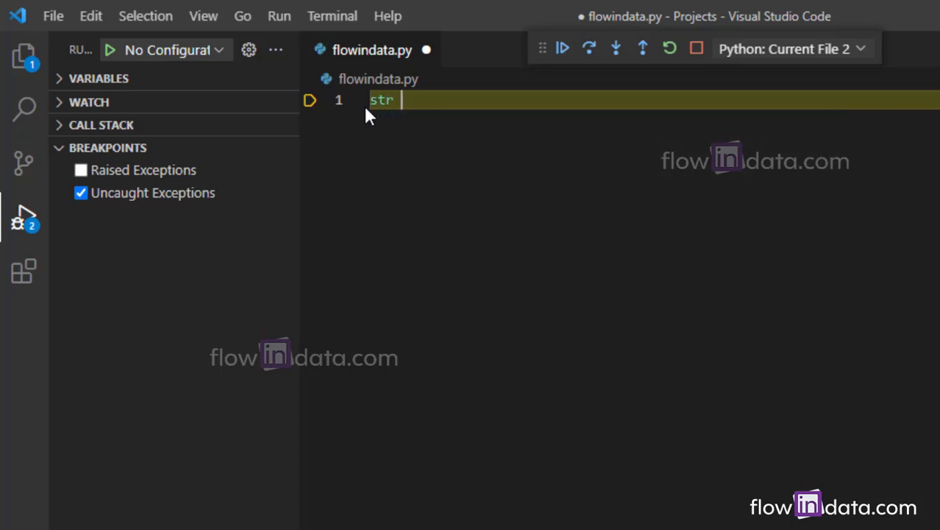
type("= \"\"")
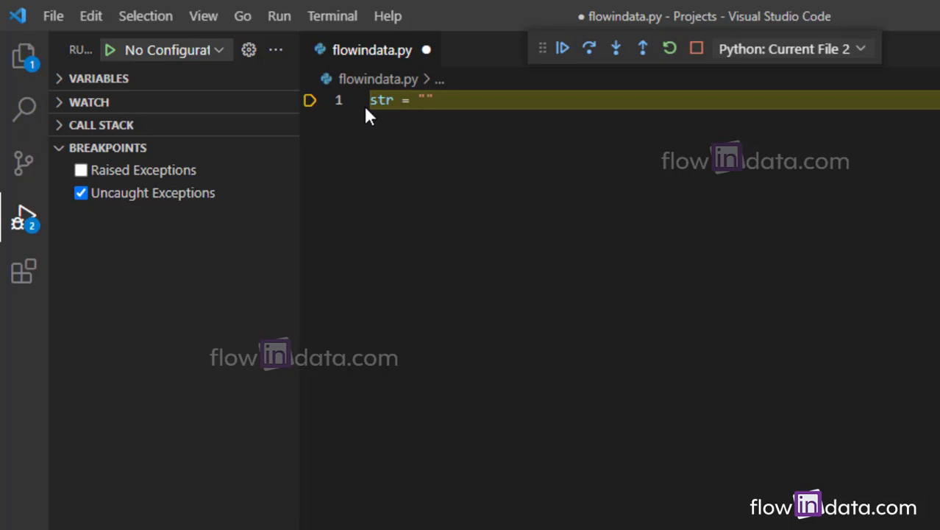
type("he")
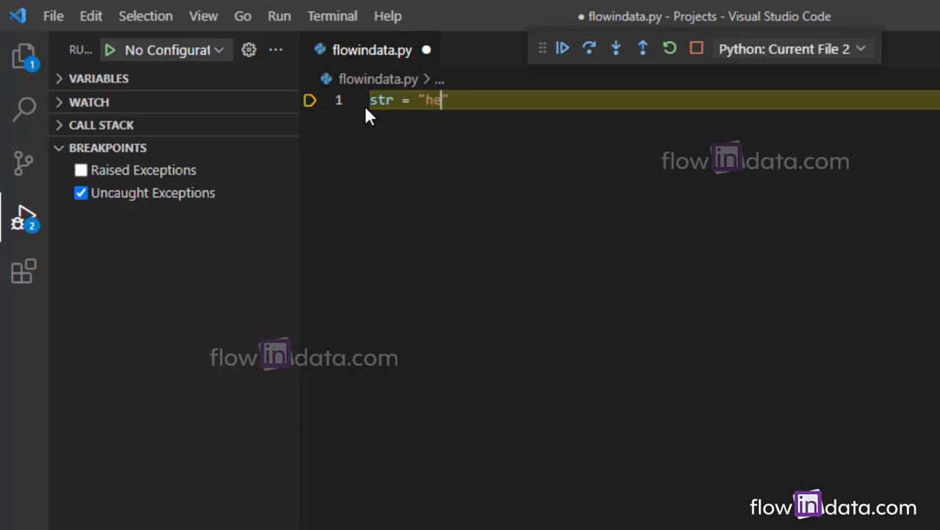
type("re i am")
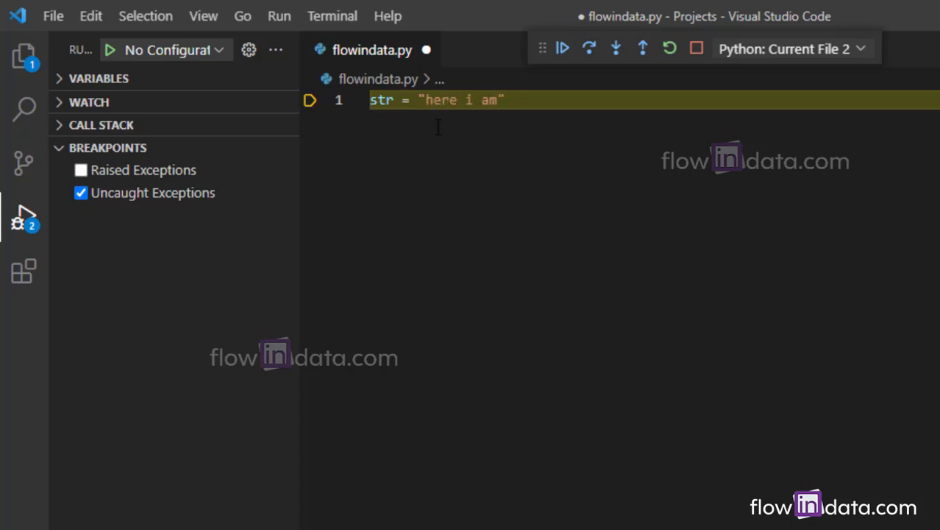
Step: Assign a = str.find("") with an empty search argument and begin a print statement
type("a =")
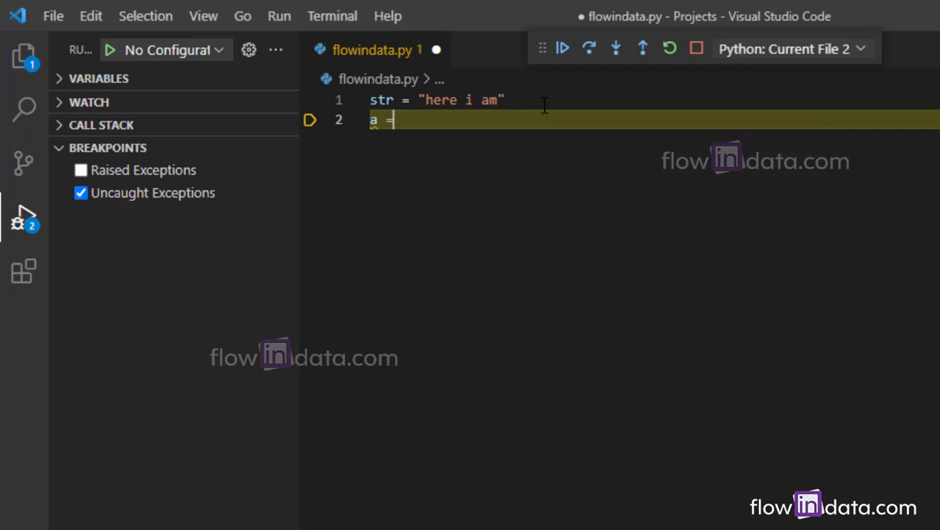
type("str")
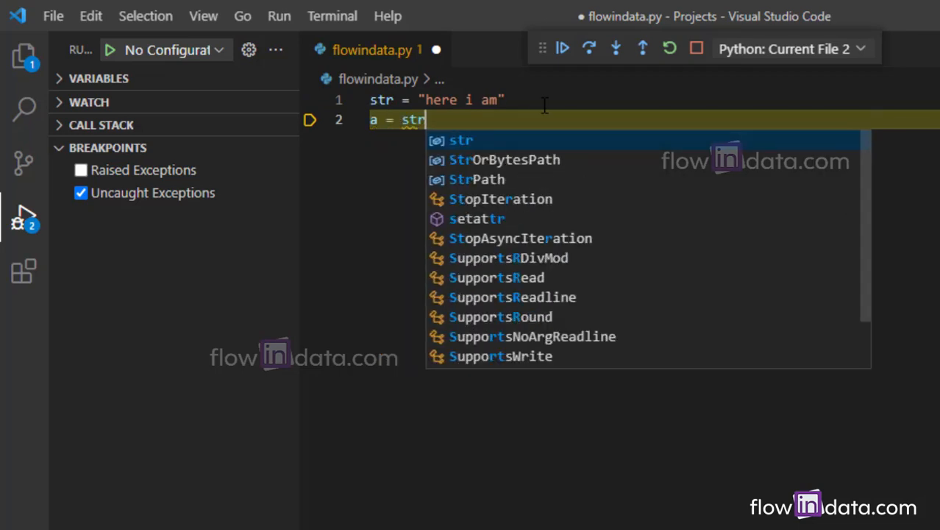
type(".")
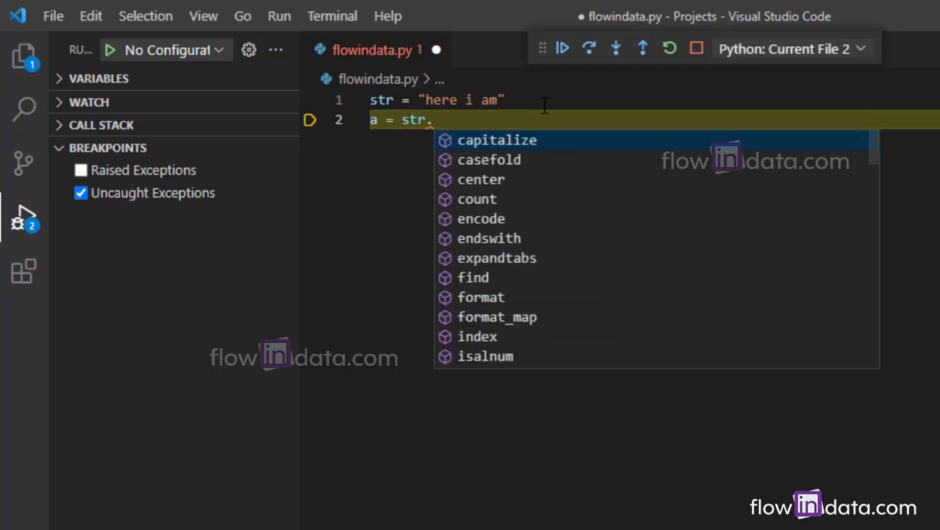
type("find")
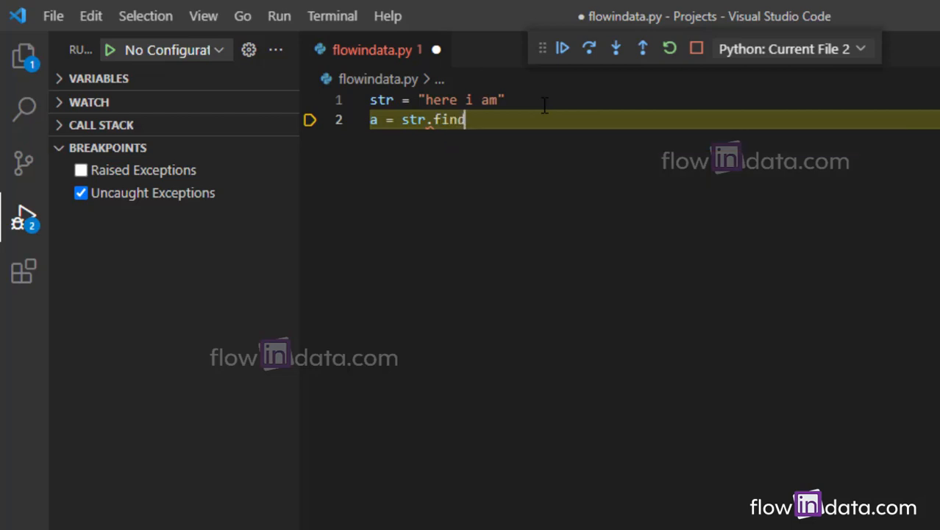
type("(\"\")")
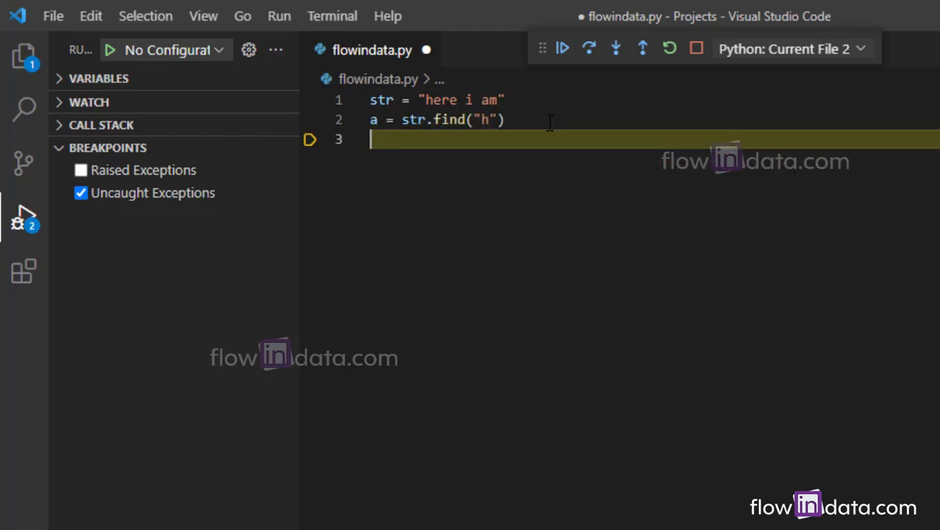
type("print(a")
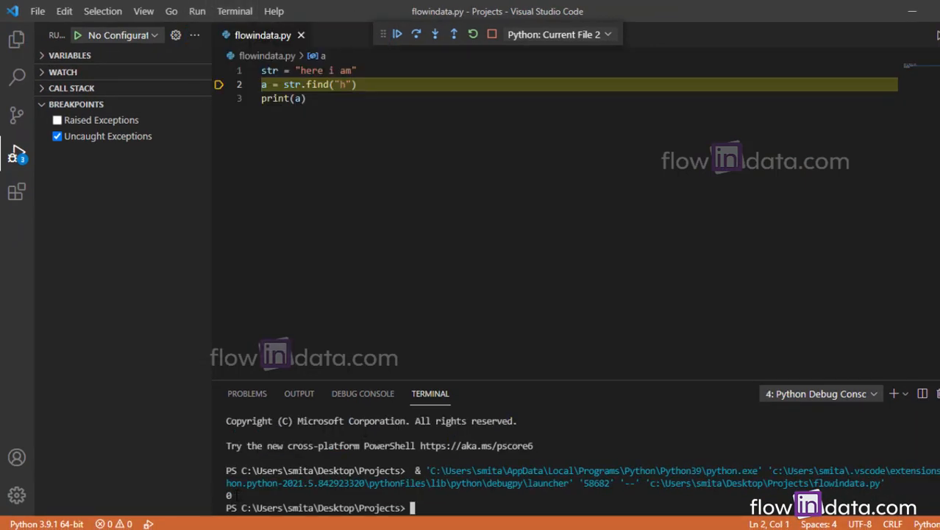
Step: Run the script so the terminal shows index 0, with "h" as the letter searched in find()
left_click(344, 83)
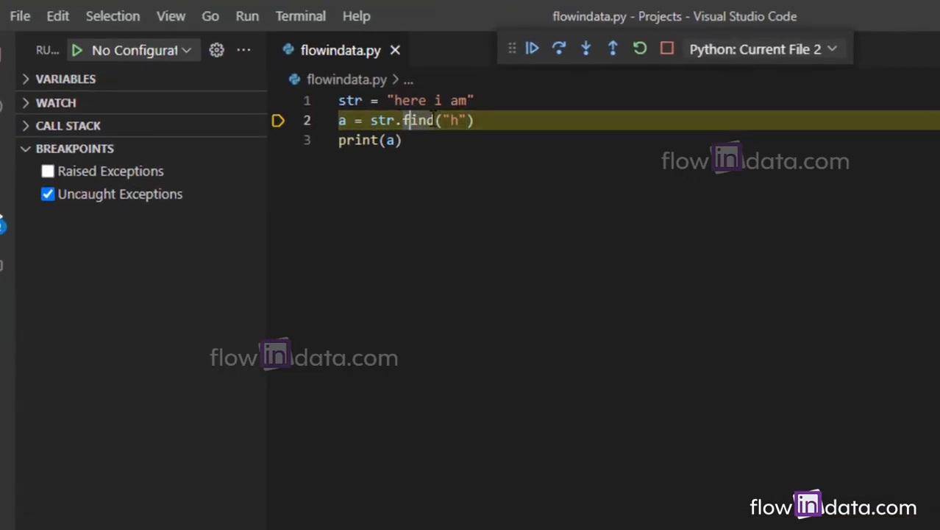
left_click(477, 121)
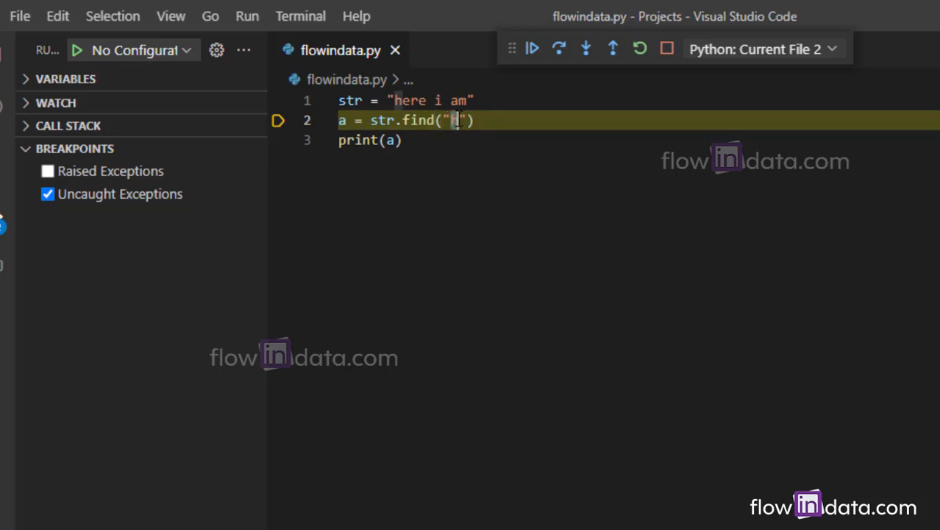
type("h")
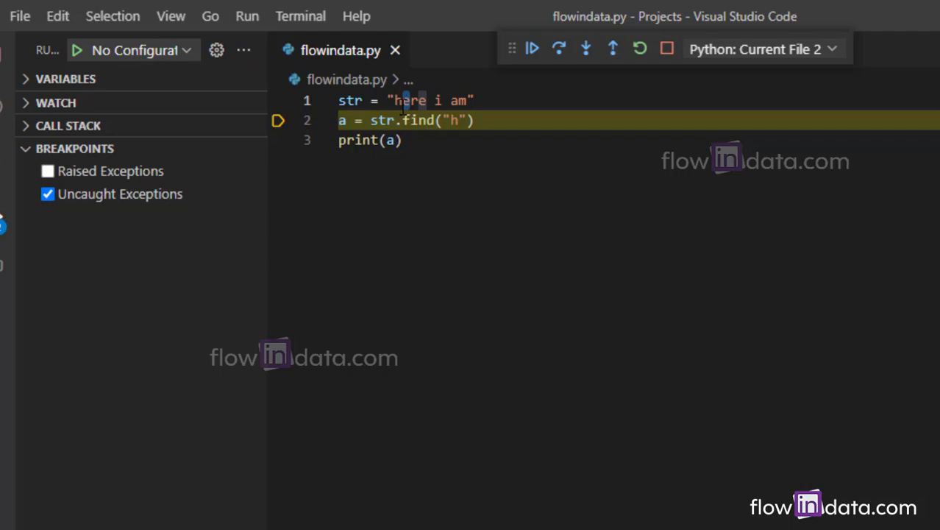
mouse_move(412, 103)
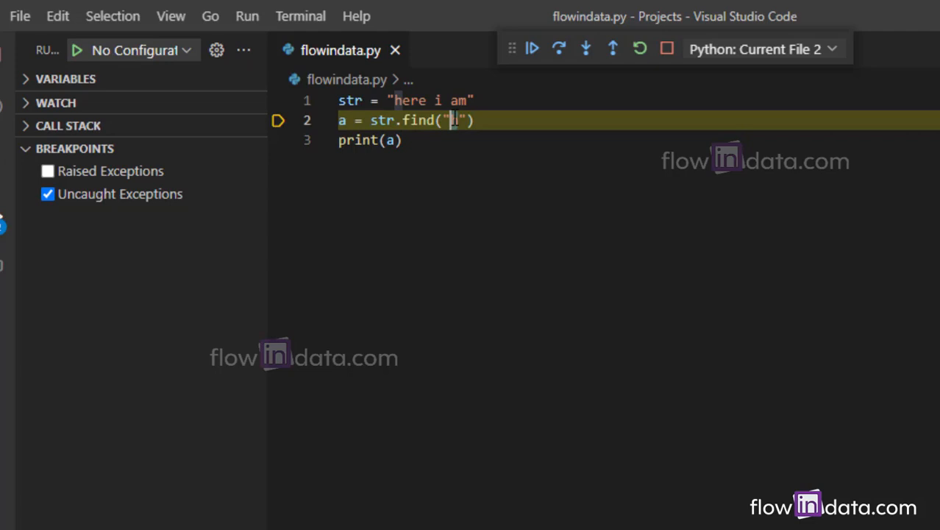
Step: Search for "a" instead and rerun, printing index 7 in the terminal
type("a")
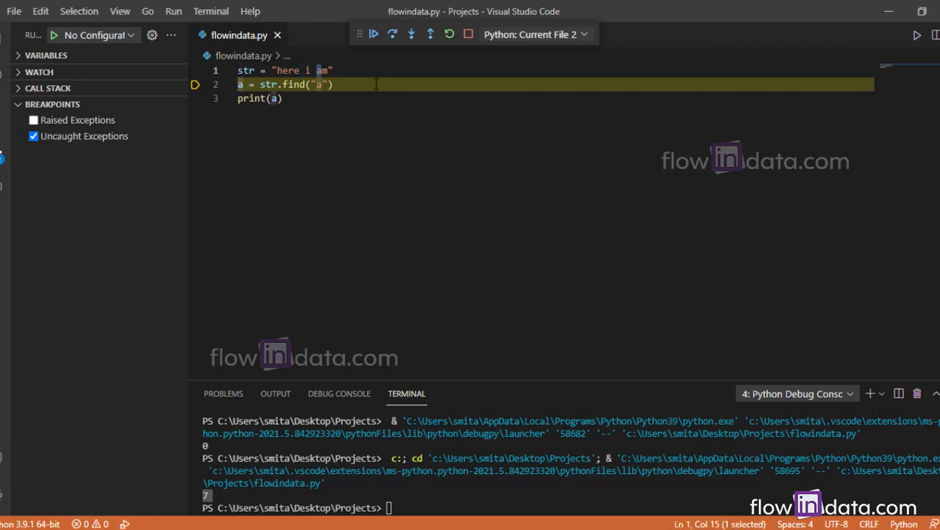
left_click(333, 84)
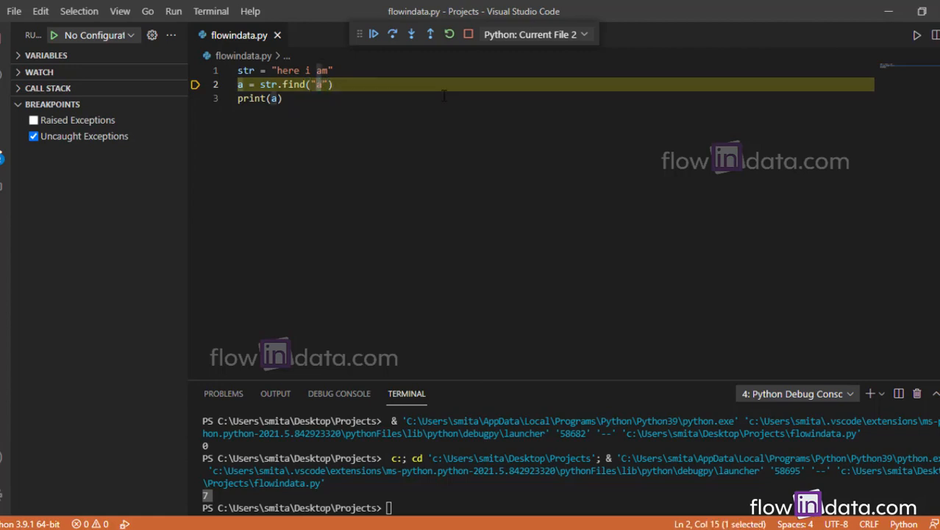
Step: Search for "z", which is absent, and rerun, printing -1 in the terminal
type("z")
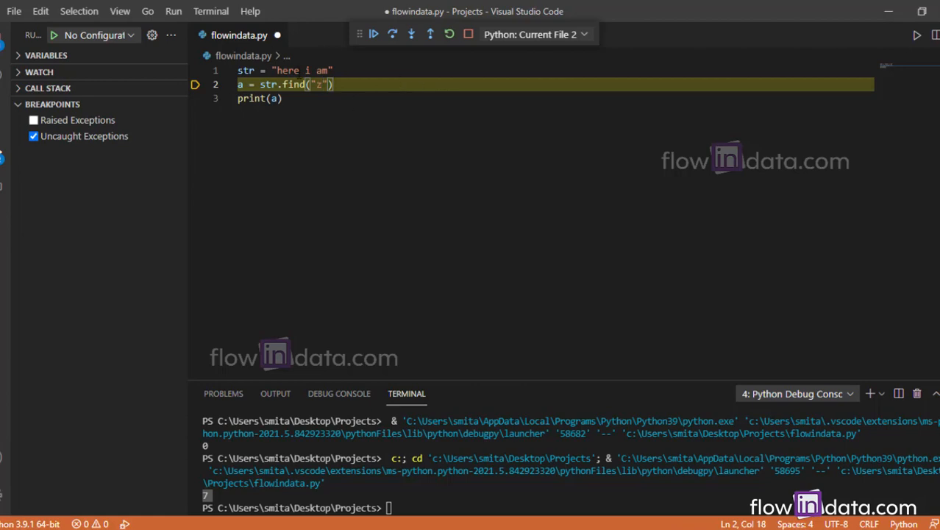
left_click(282, 97)
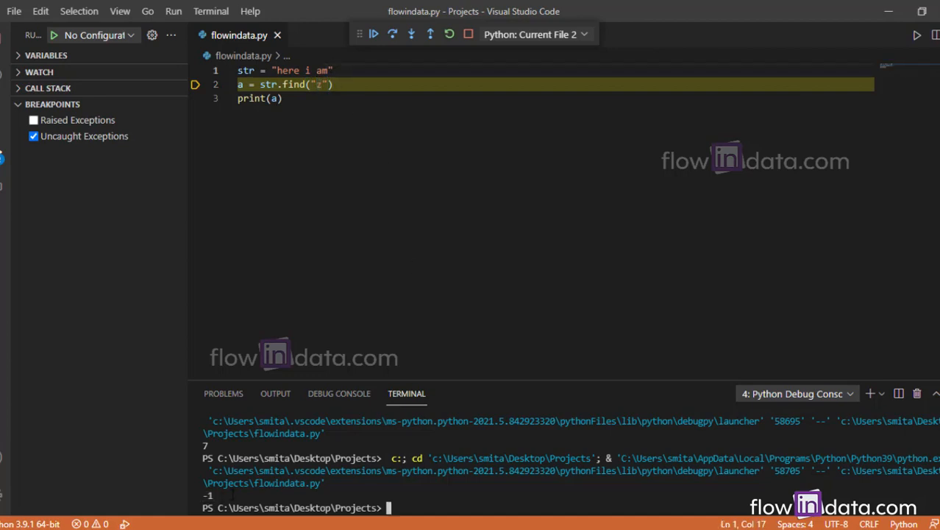
left_click(282, 97)
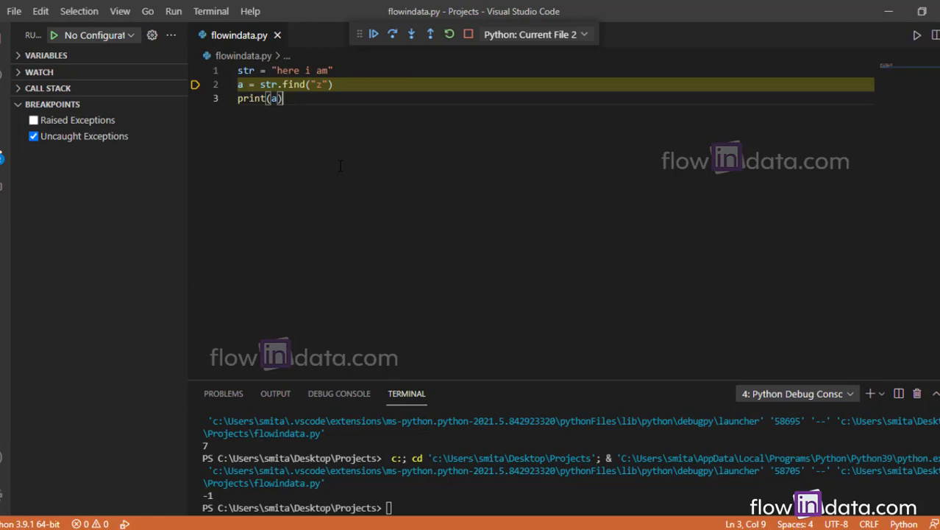
Step: Replace the code with str = " " and words = ("I","am","awesome.")
key("ctrl+a")
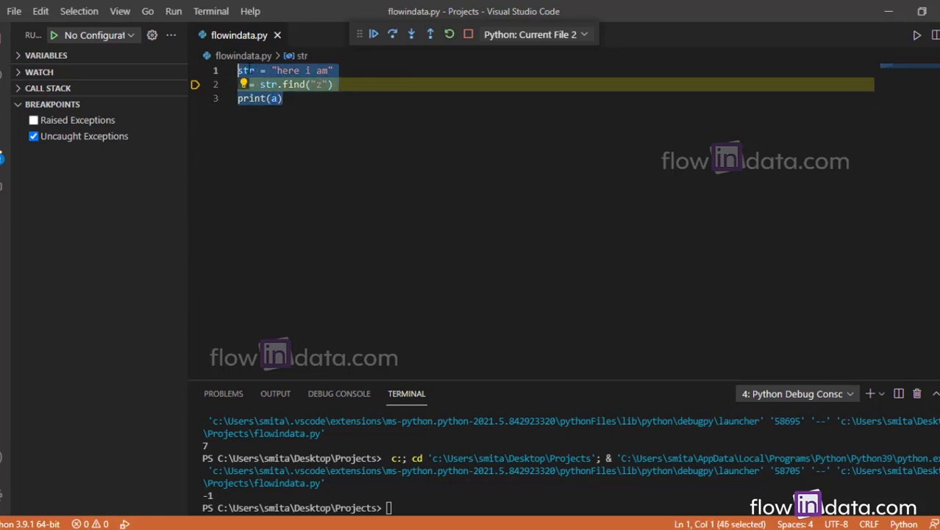
type("str =")
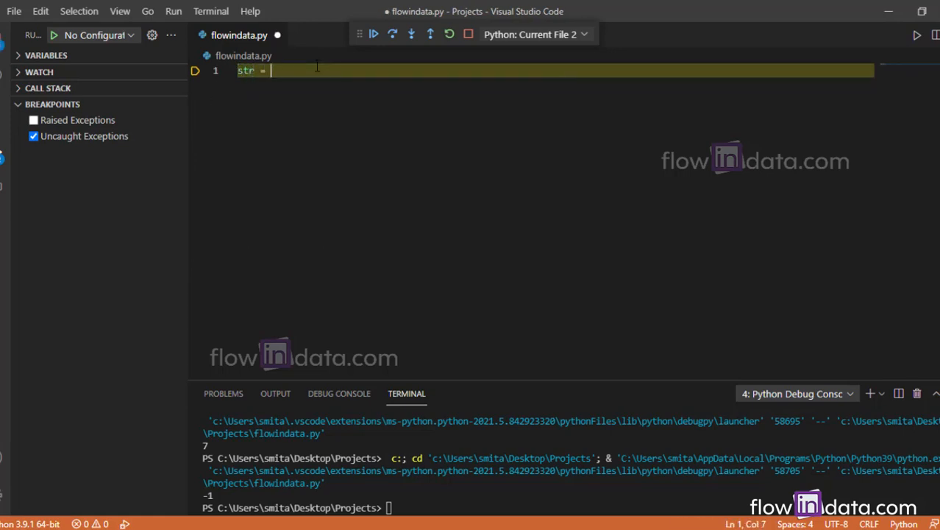
type("\" \"")
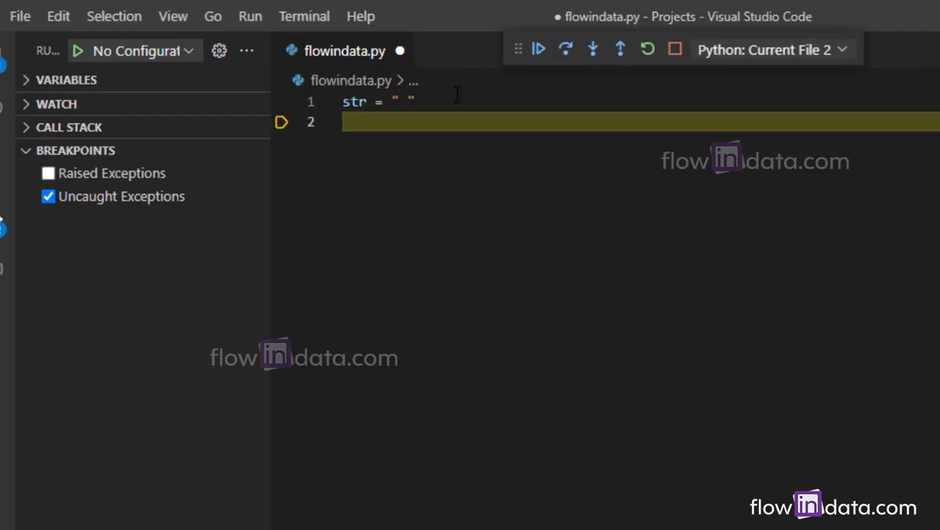
type("words")
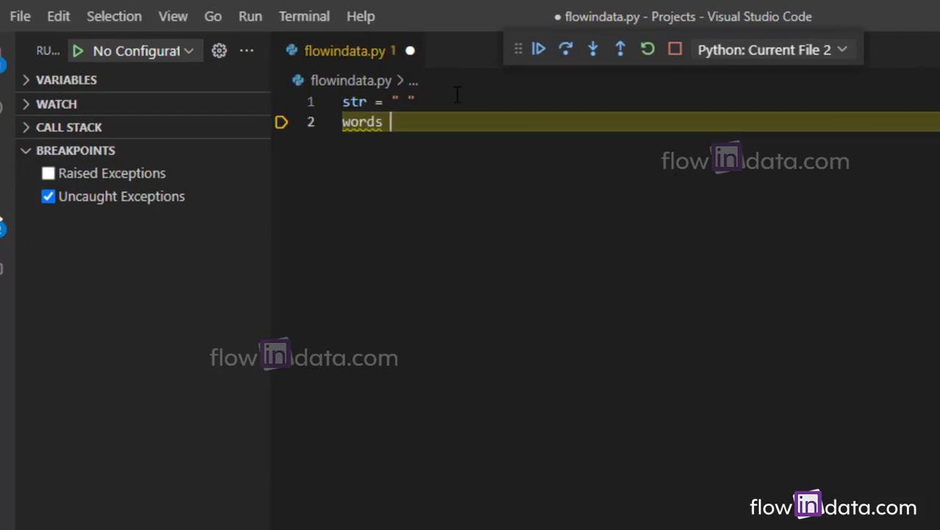
type("= ()")
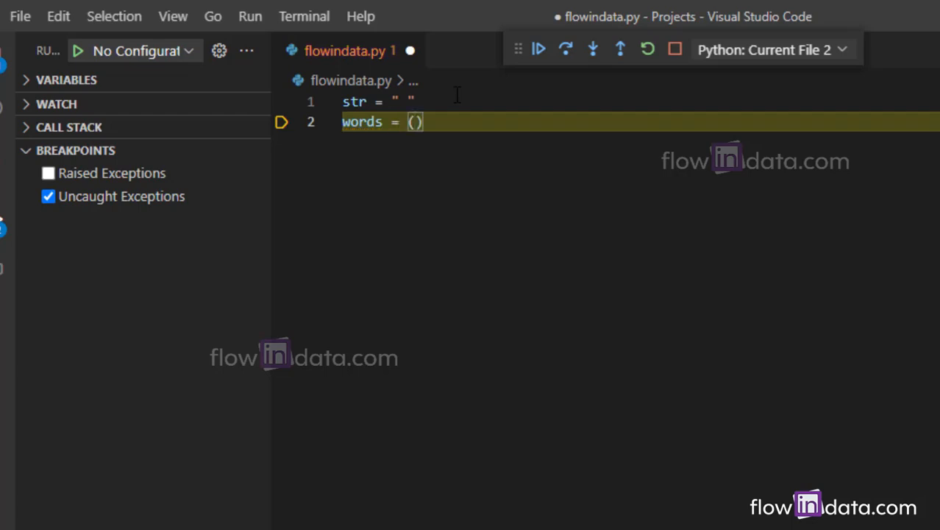
type("\"I\"")
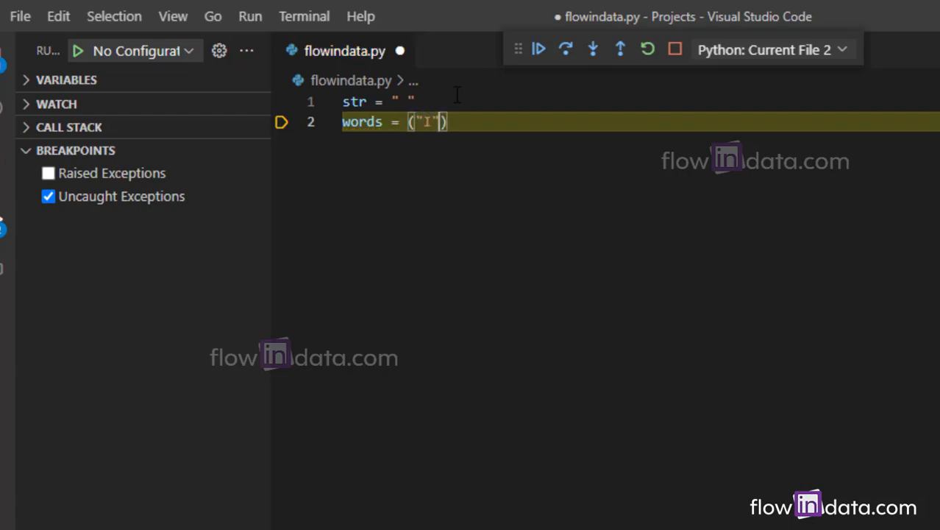
type(",\"am\",")
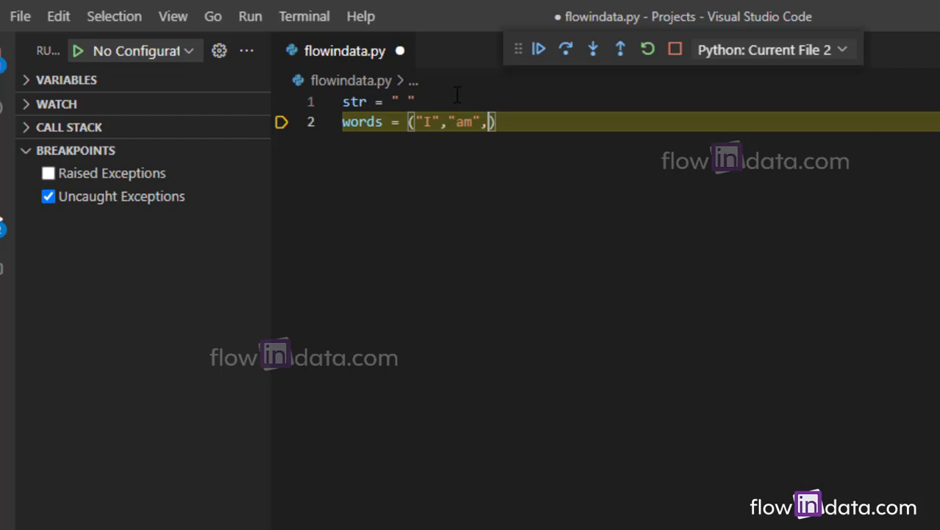
type("\"awesome.\"")
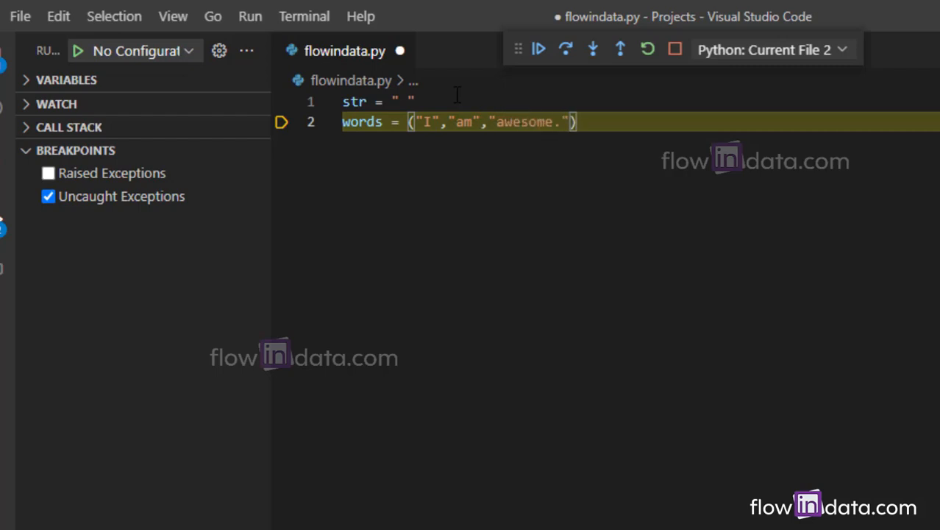
key("enter")
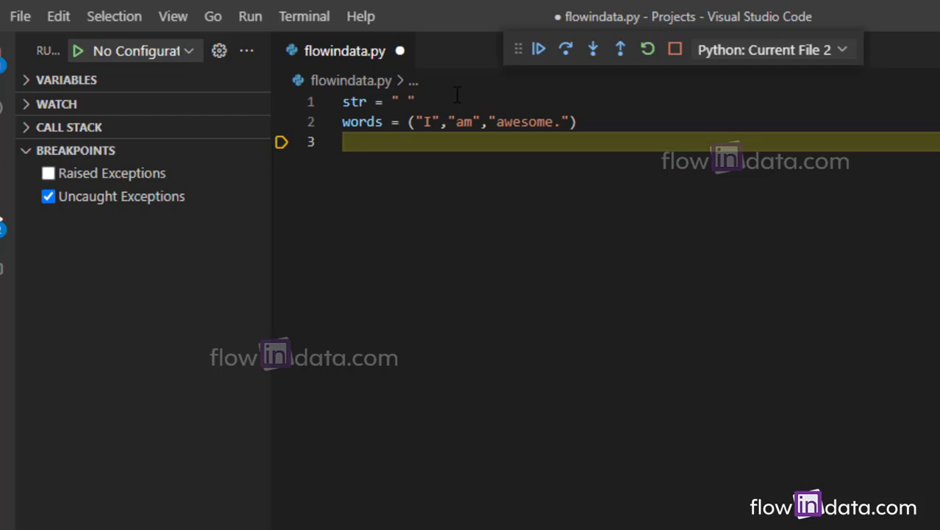
Step: Assign a = str.join(words) to join the tuple with the space separator
type("a = st")
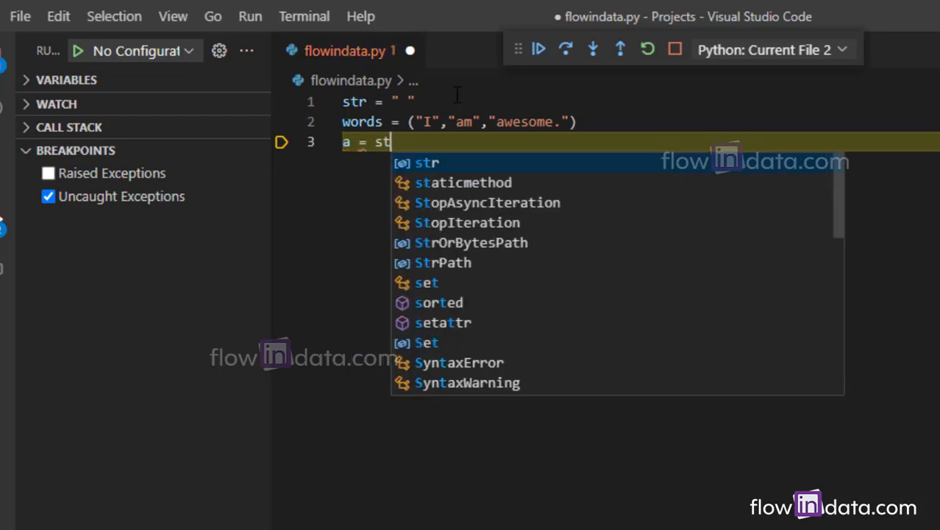
type("r.join")
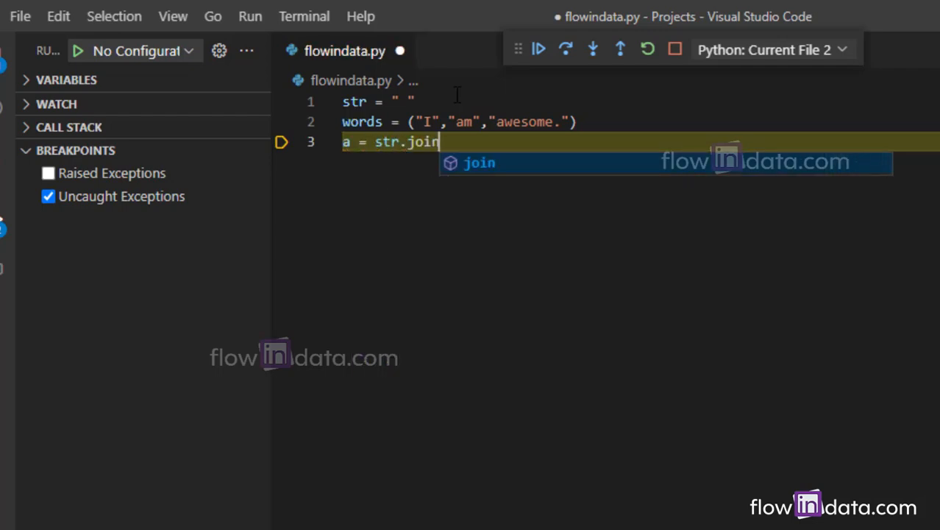
type("(w")
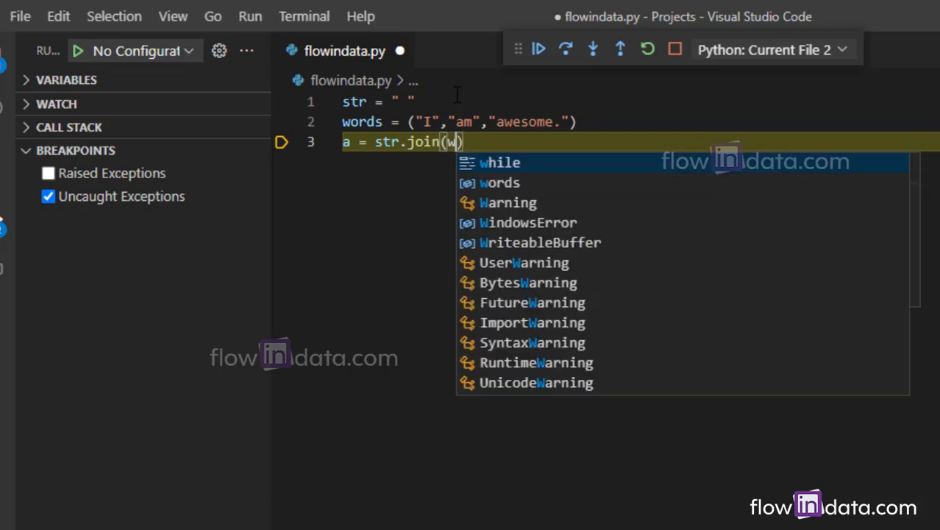
type("ords)")
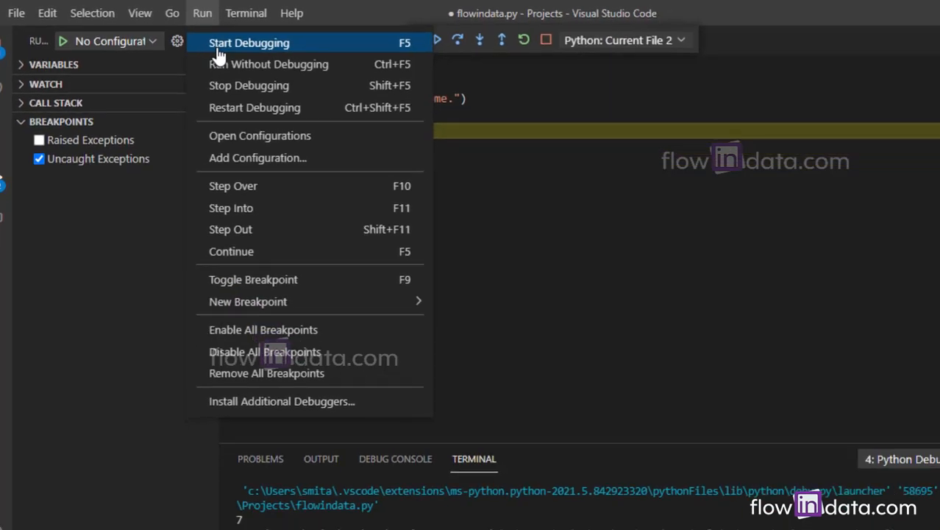
Step: Run the join script via Start Debugging, printing "I am awesome.", and launch another run
left_click(249, 42)
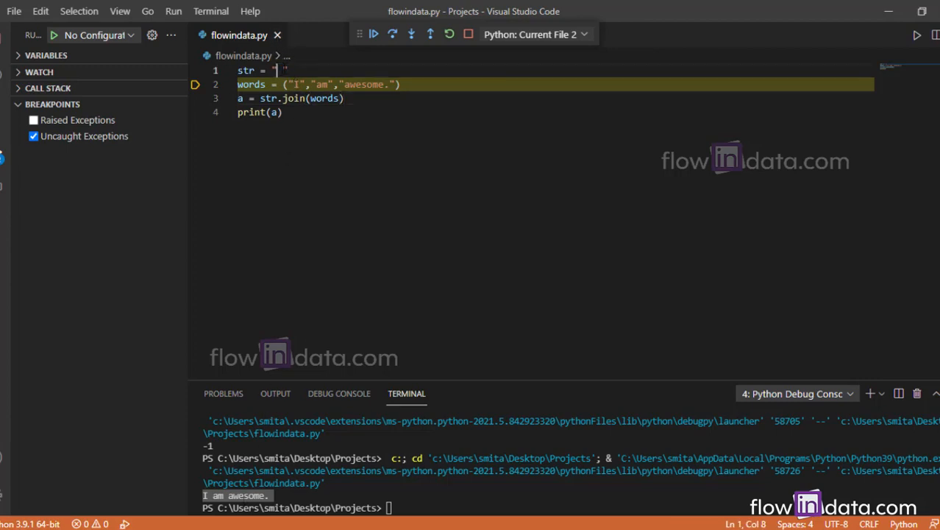
type("H")
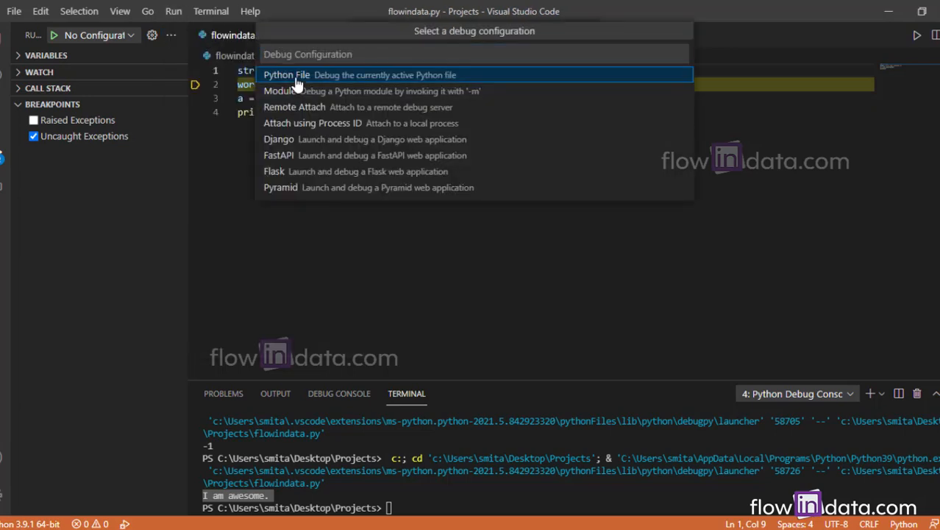
Step: Rerun as Python File with a hyphen separator, printing "I-am-awesome.", and highlight the words tuple and join argument
left_click(285, 74)
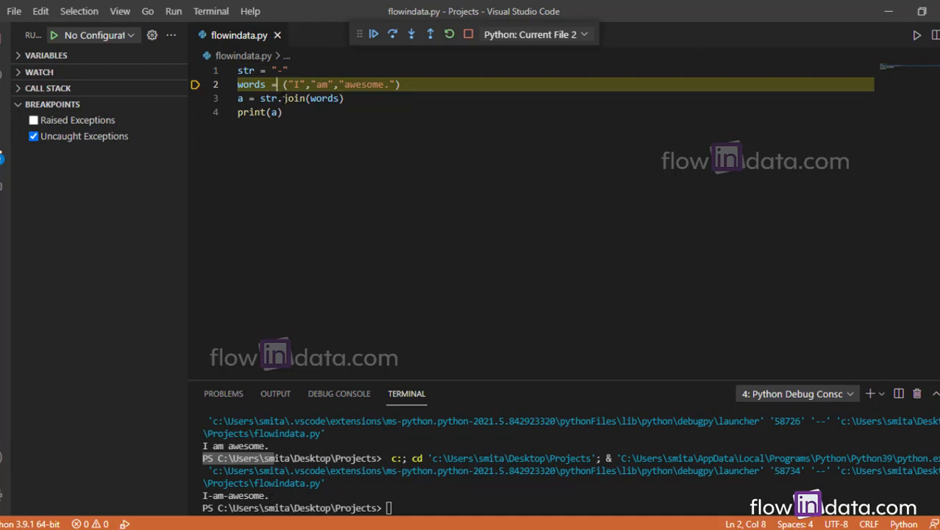
left_click_drag(283, 97, 343, 97)
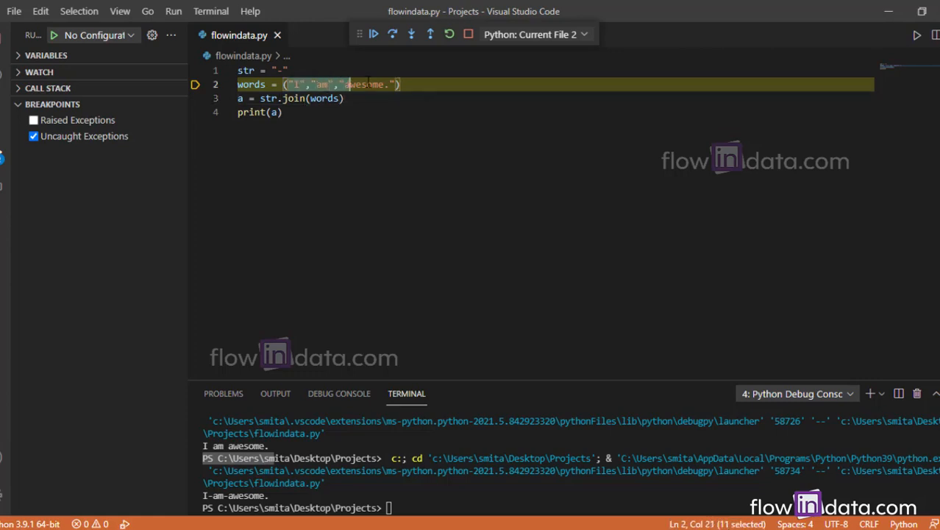
left_click(253, 83)
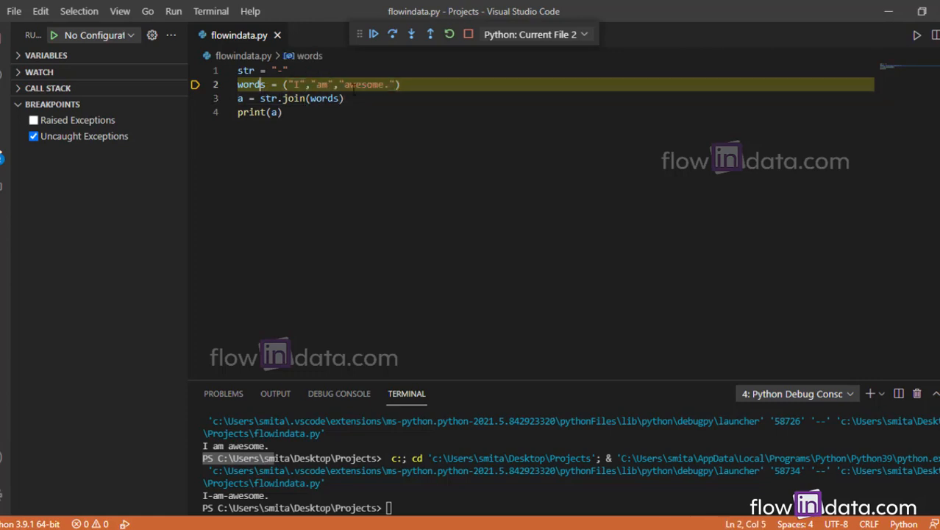
double_click(323, 97)
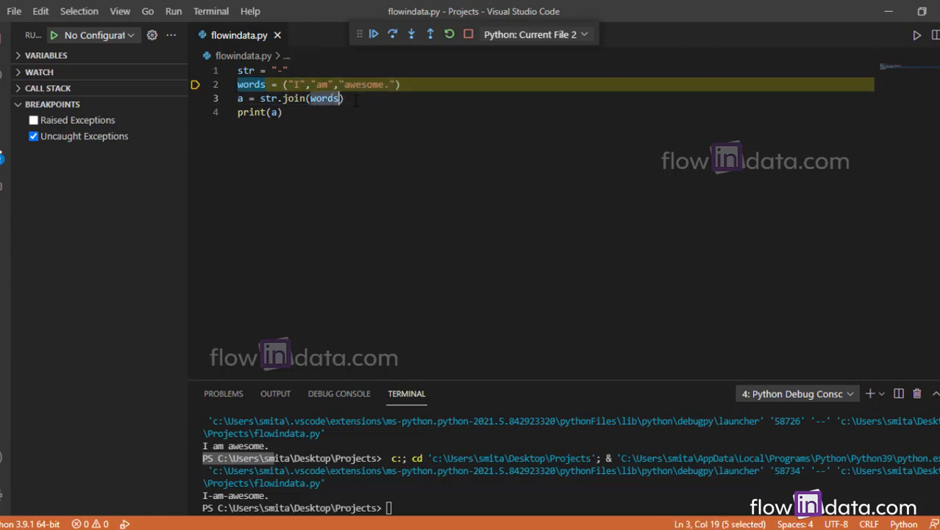